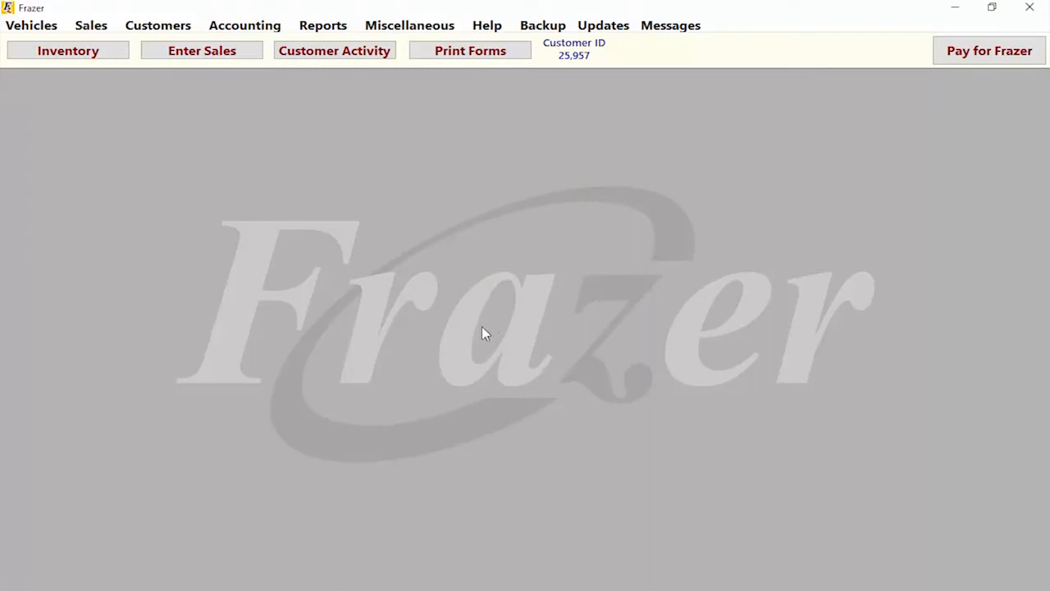
Step: Bring up Frazer's System Options on the Dealership Information page
{"action": "left_click", "coordinate": [411, 25]}
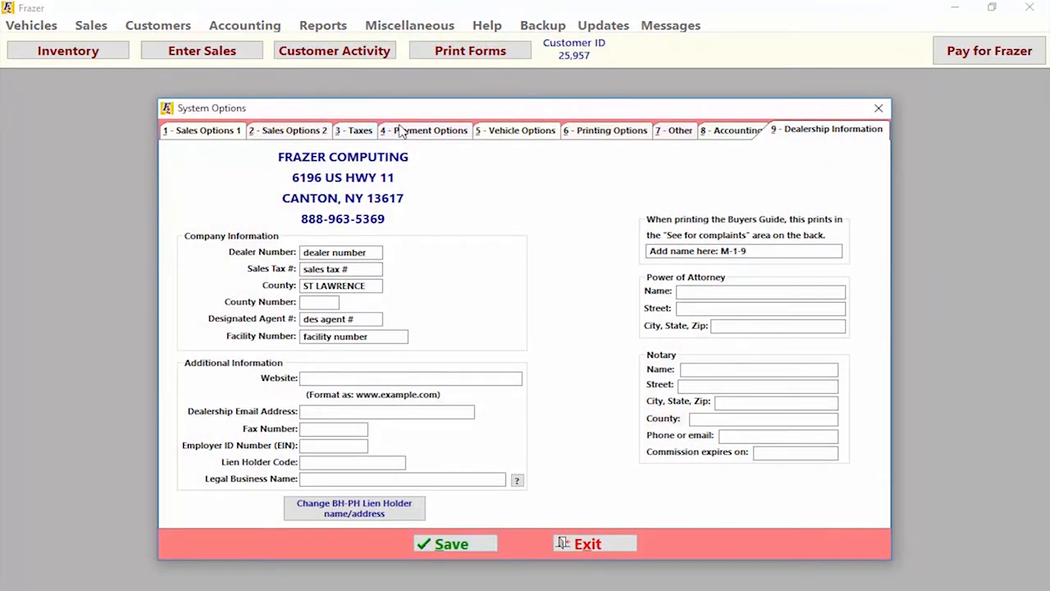
Step: In Payment Options, keep Advanced Receipt (Preferred) and go into Advanced Receipt Options
{"action": "left_click", "coordinate": [426, 130]}
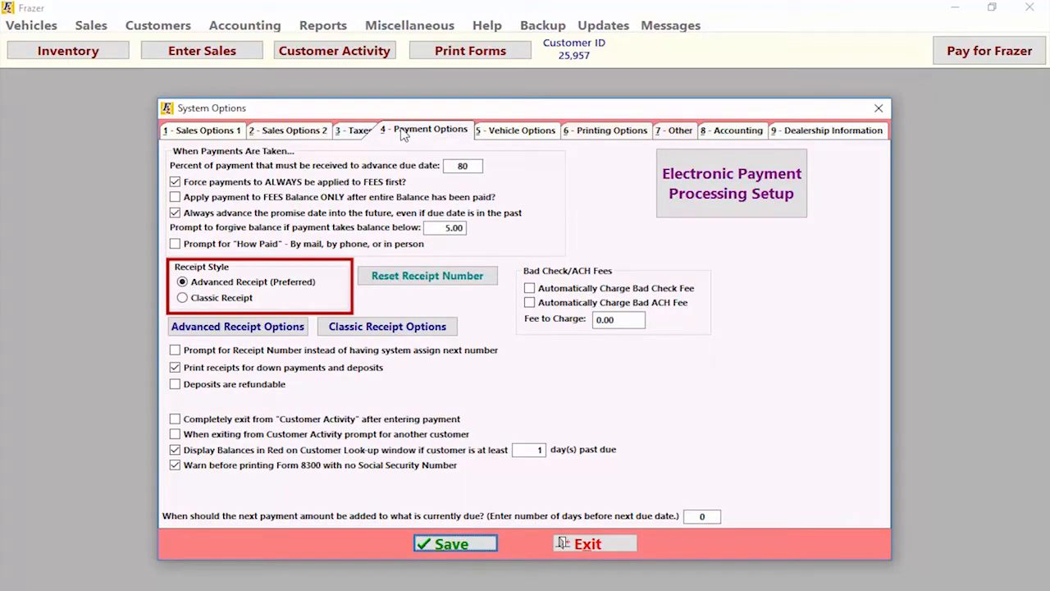
{"action": "mouse_move", "coordinate": [264, 262]}
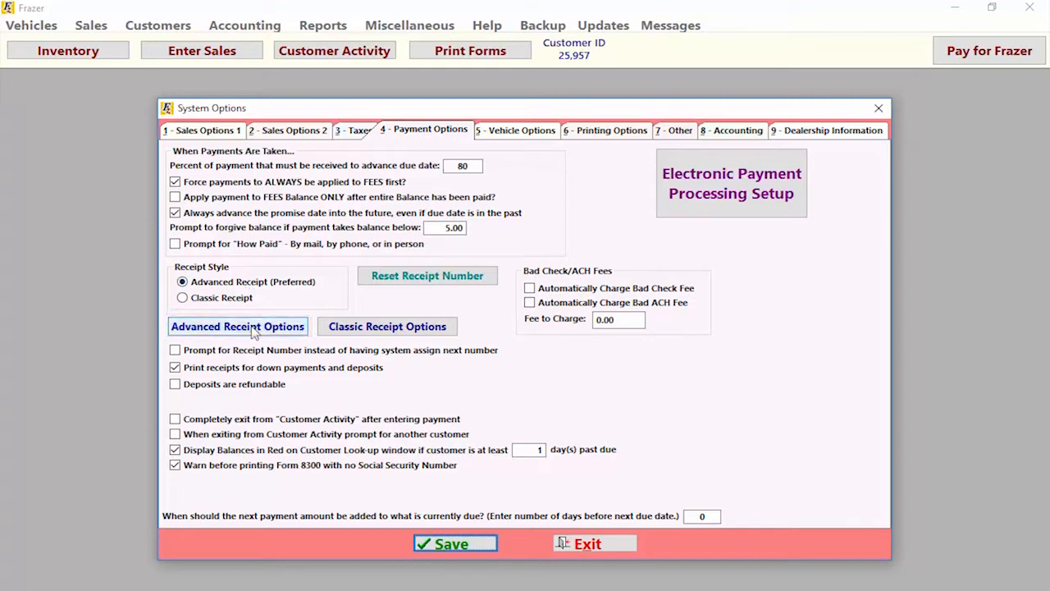
{"action": "left_click", "coordinate": [238, 325]}
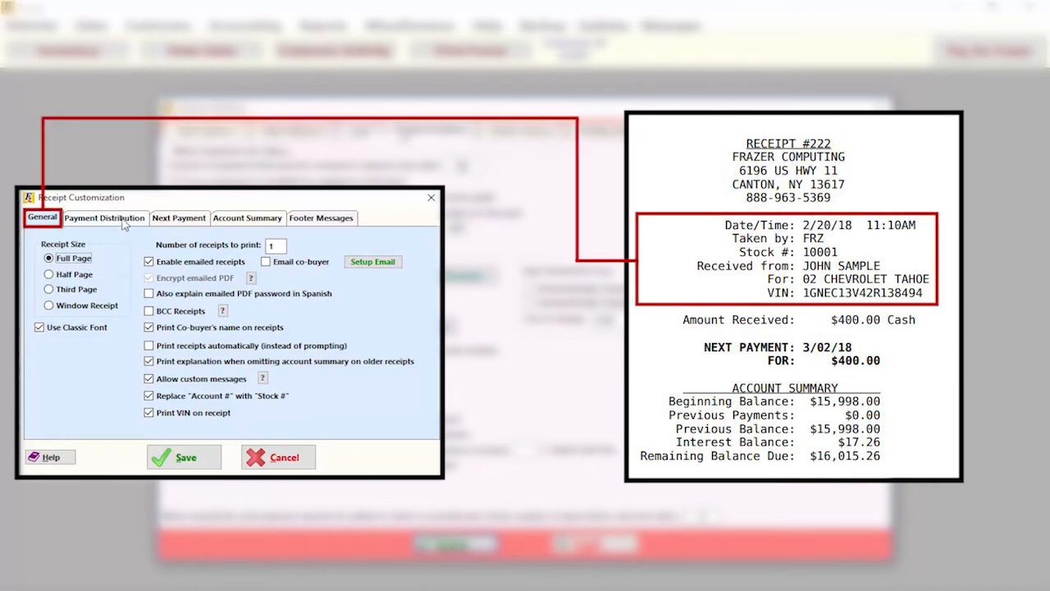
{"action": "left_click", "coordinate": [105, 217]}
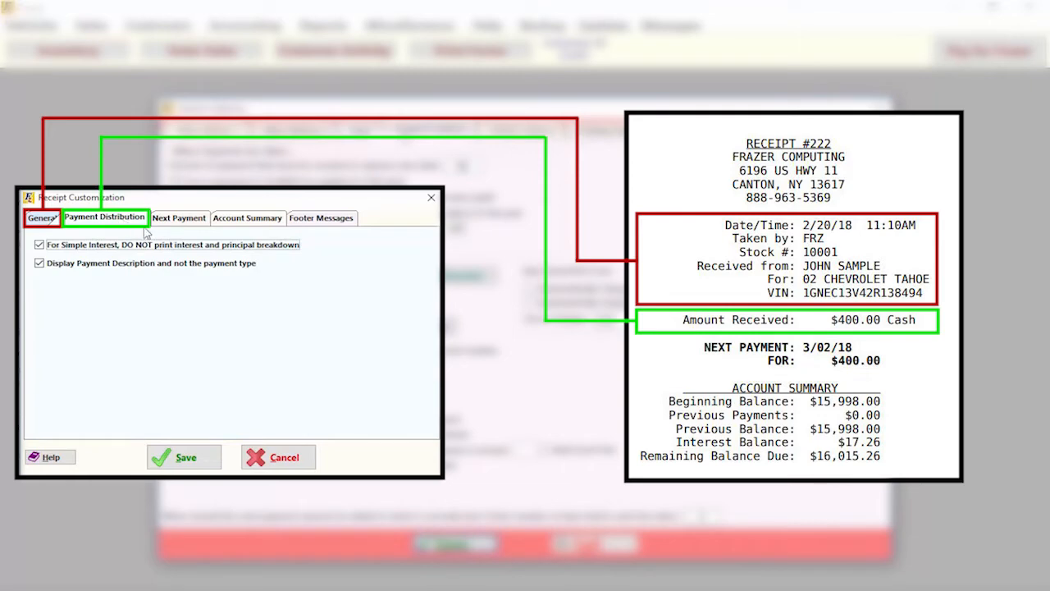
{"action": "left_click", "coordinate": [178, 217]}
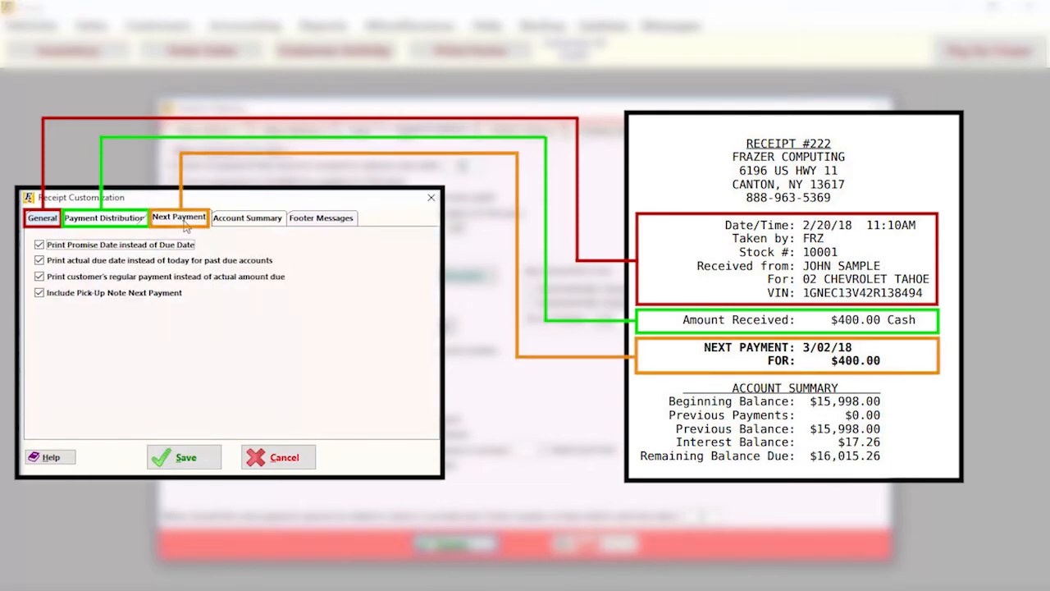
{"action": "left_click", "coordinate": [247, 217]}
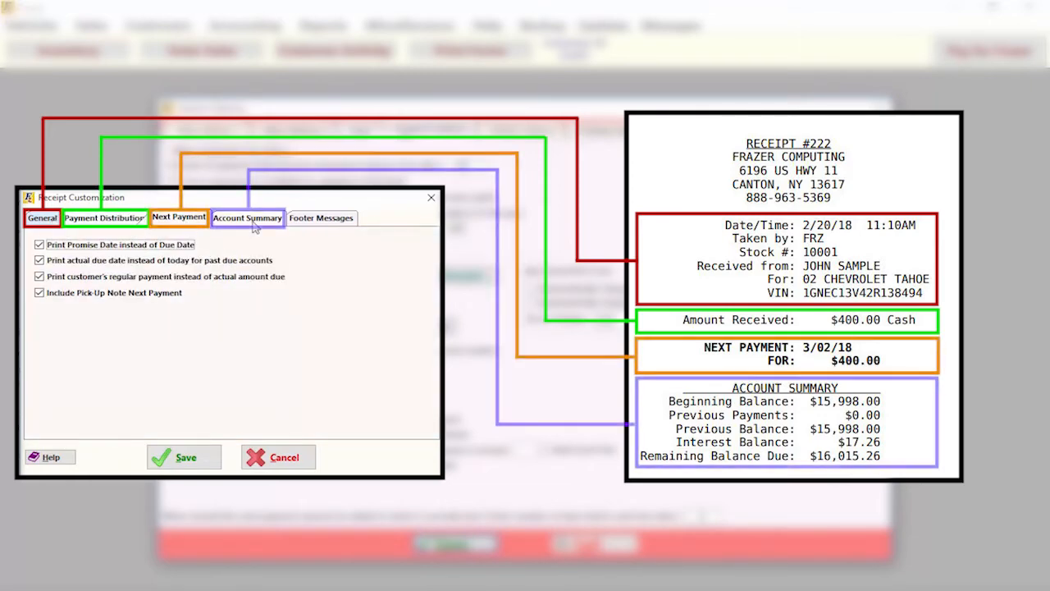
{"action": "left_click", "coordinate": [247, 217]}
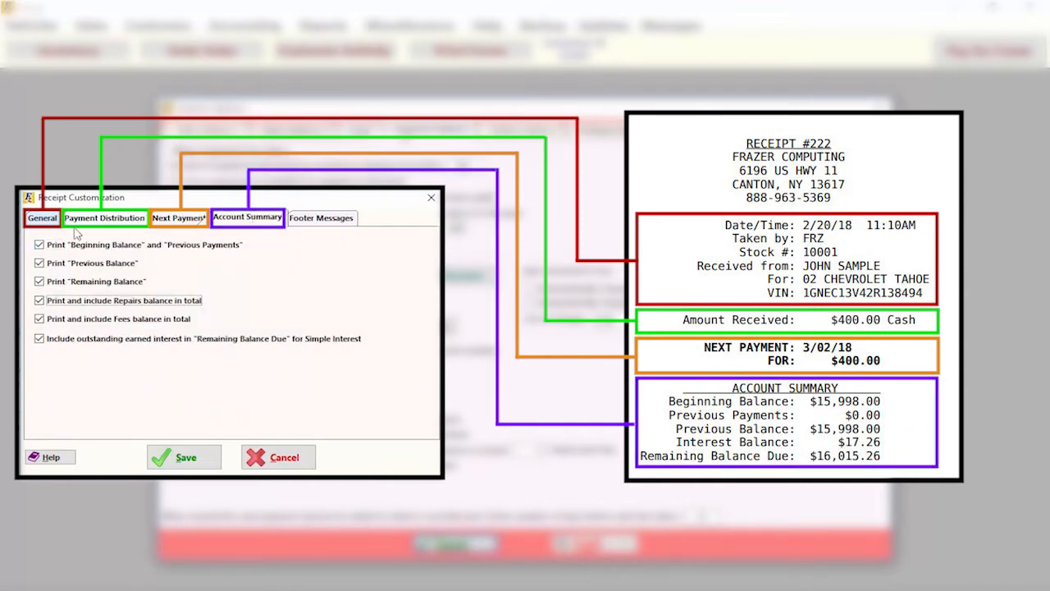
{"action": "left_click", "coordinate": [43, 217]}
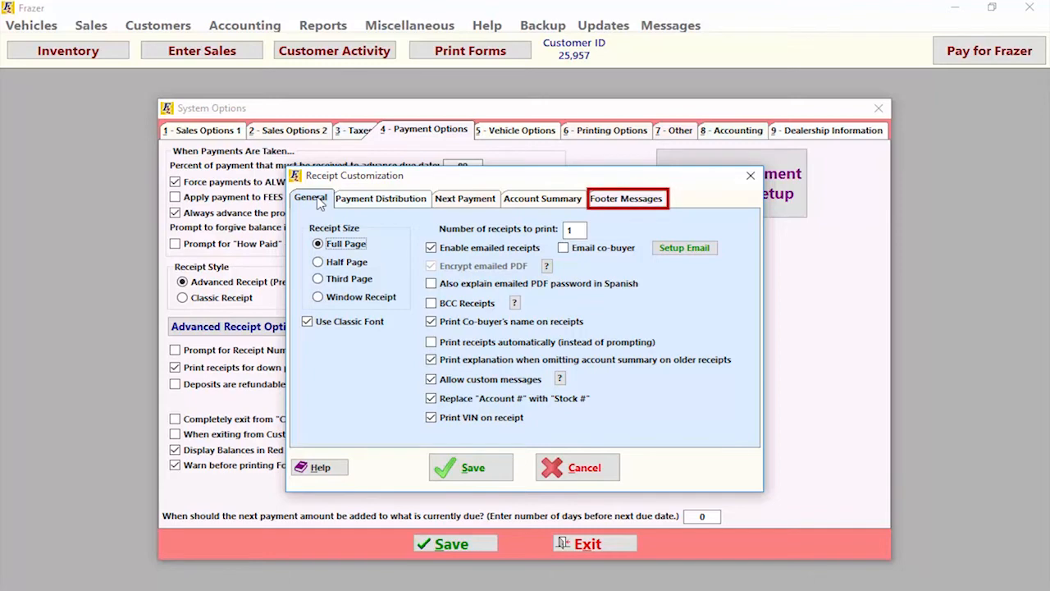
{"action": "mouse_move", "coordinate": [380, 203]}
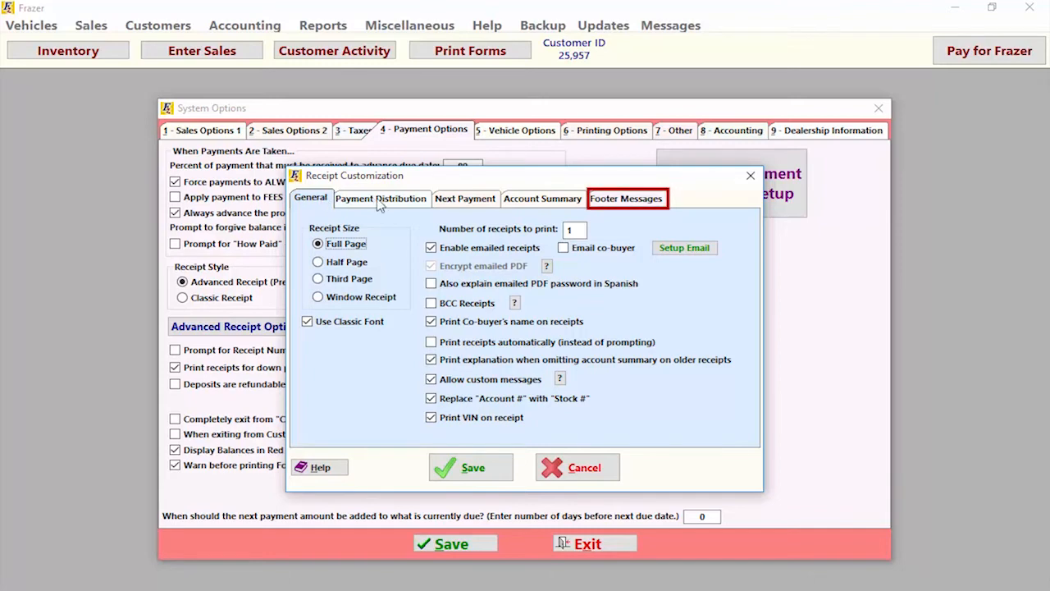
Step: Review the Footer Messages deposit notes, then save Receipt Customization and System Options
{"action": "left_click", "coordinate": [627, 197]}
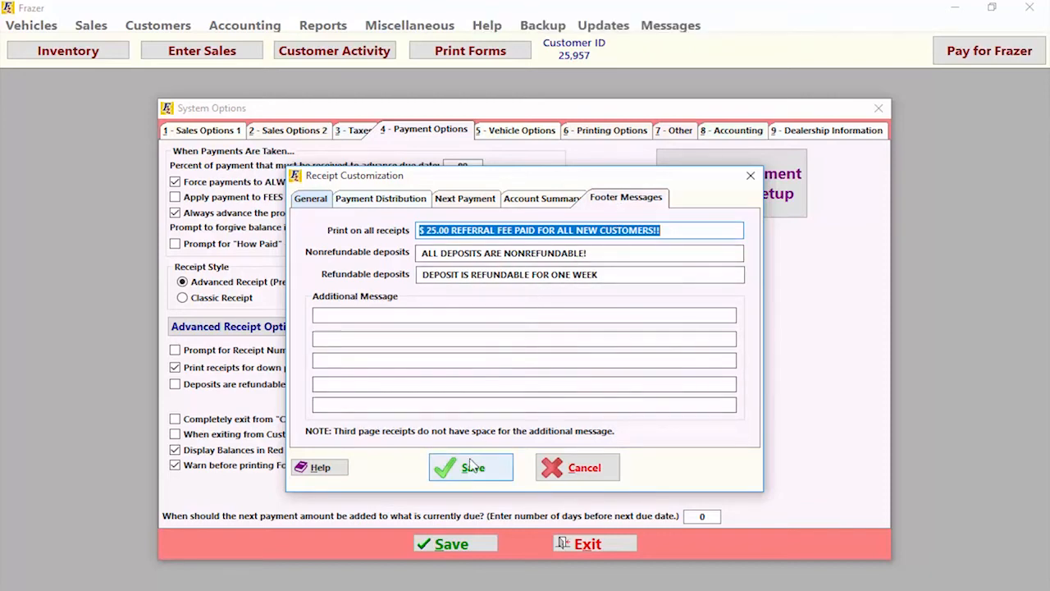
{"action": "left_click", "coordinate": [470, 466]}
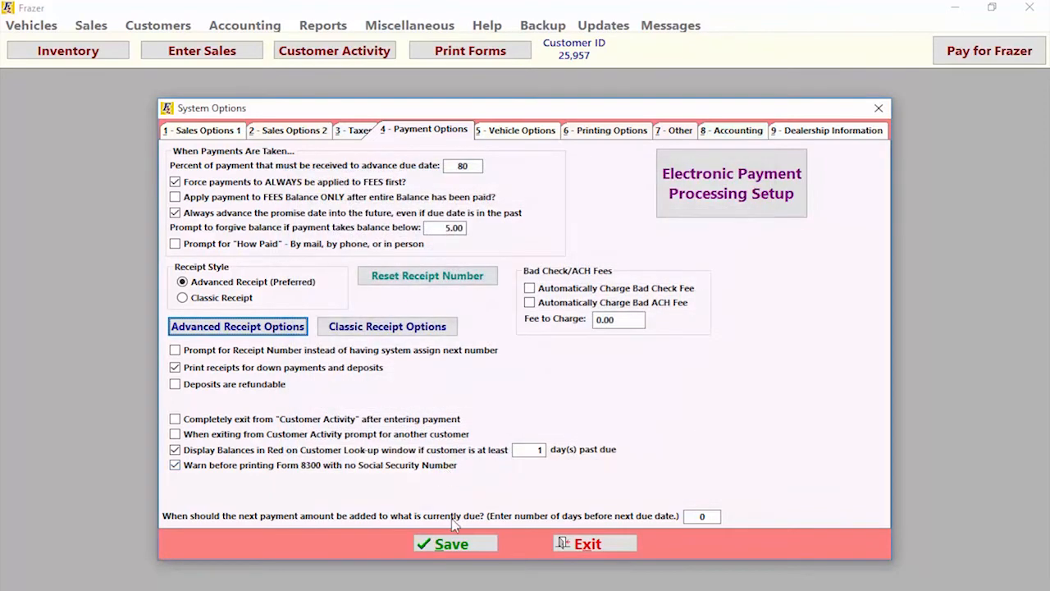
{"action": "left_click", "coordinate": [588, 543]}
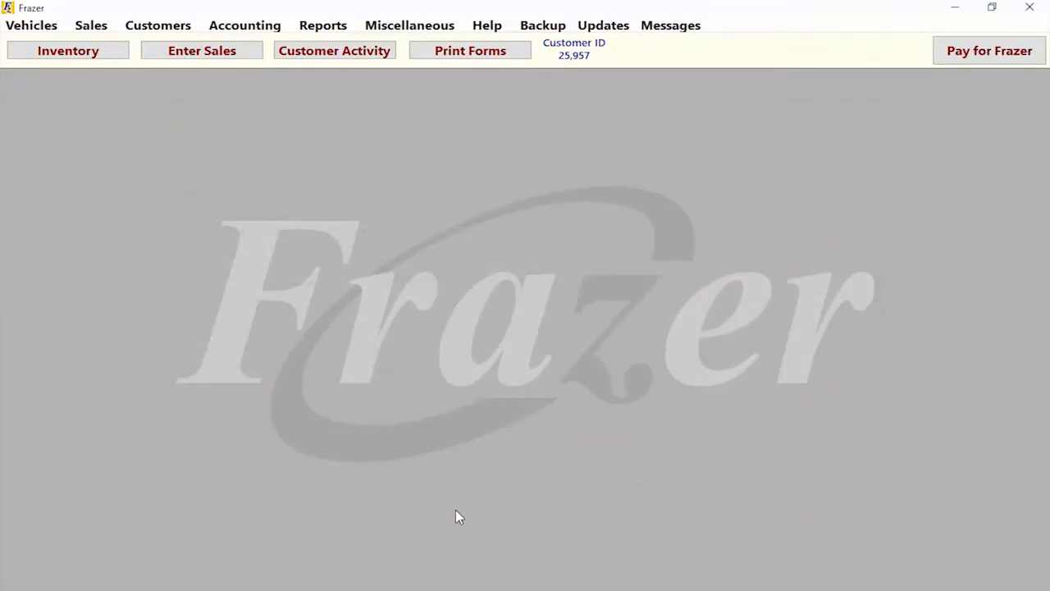
{"action": "mouse_move", "coordinate": [492, 322]}
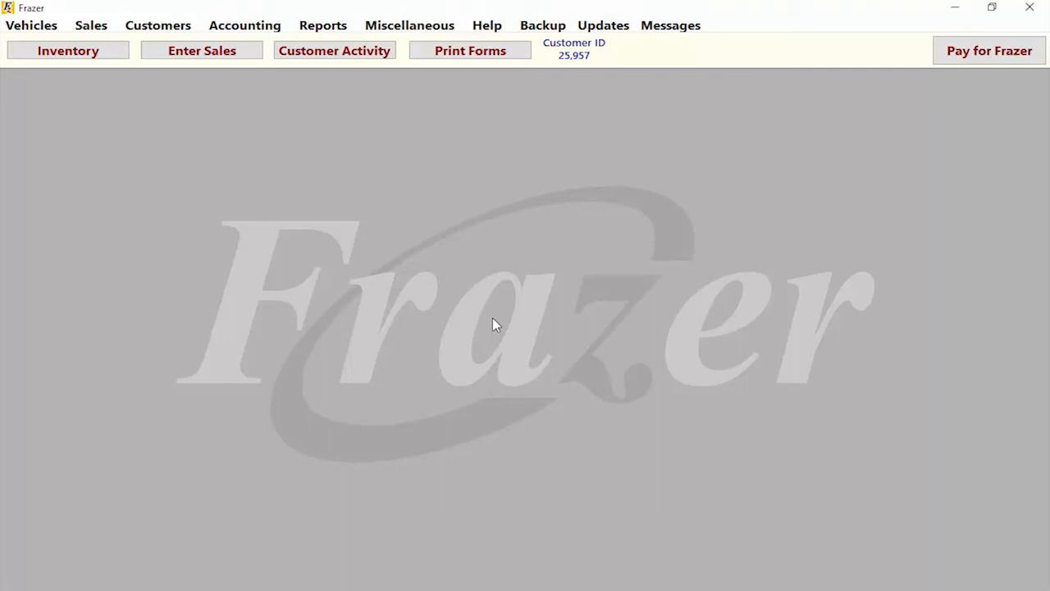
{"action": "mouse_move", "coordinate": [410, 26]}
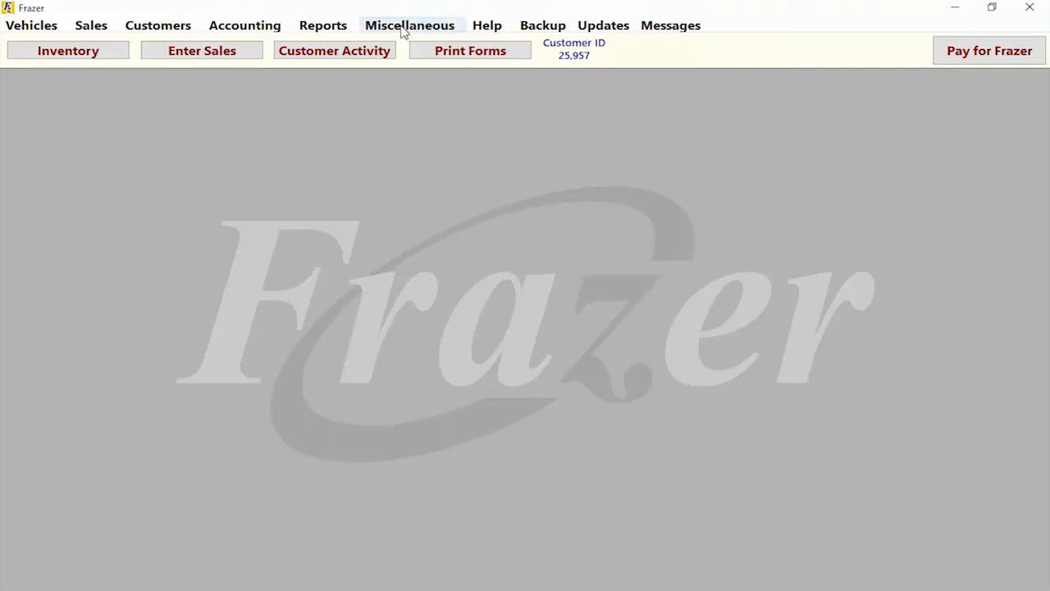
{"action": "left_click", "coordinate": [410, 24]}
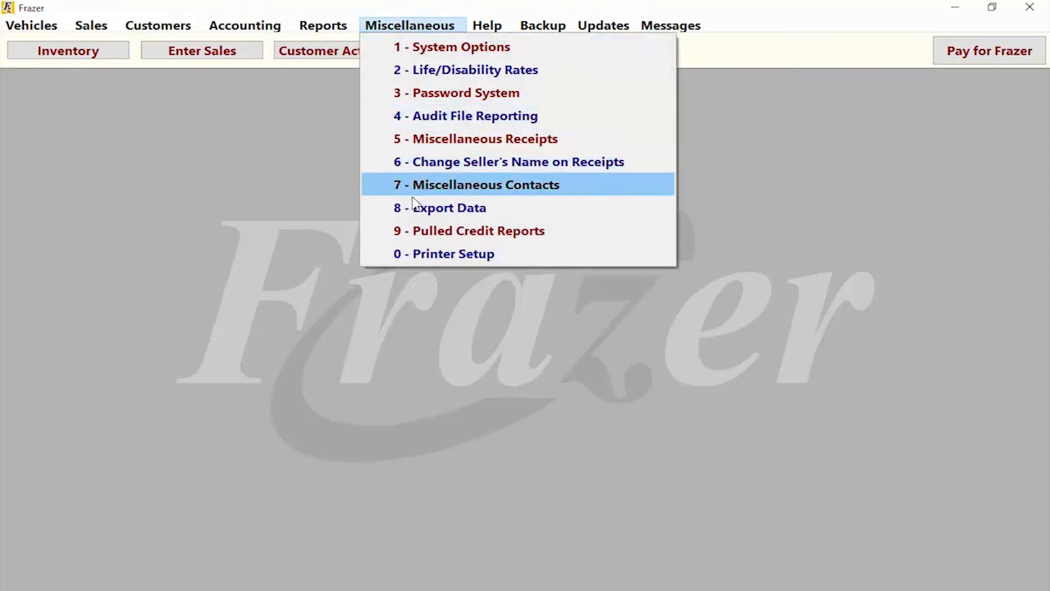
{"action": "left_click", "coordinate": [453, 253]}
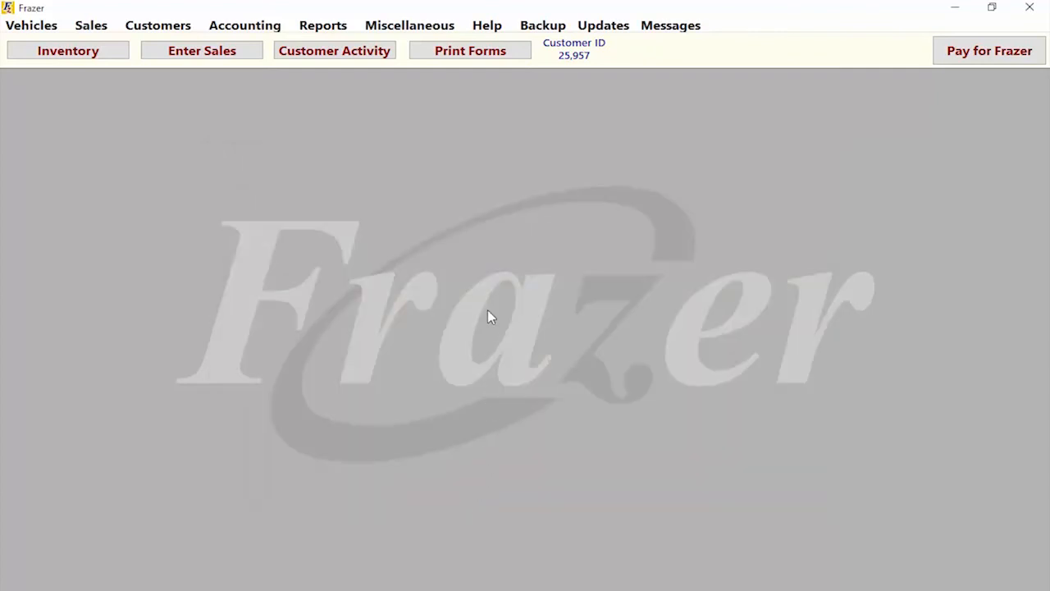
{"action": "mouse_move", "coordinate": [496, 312]}
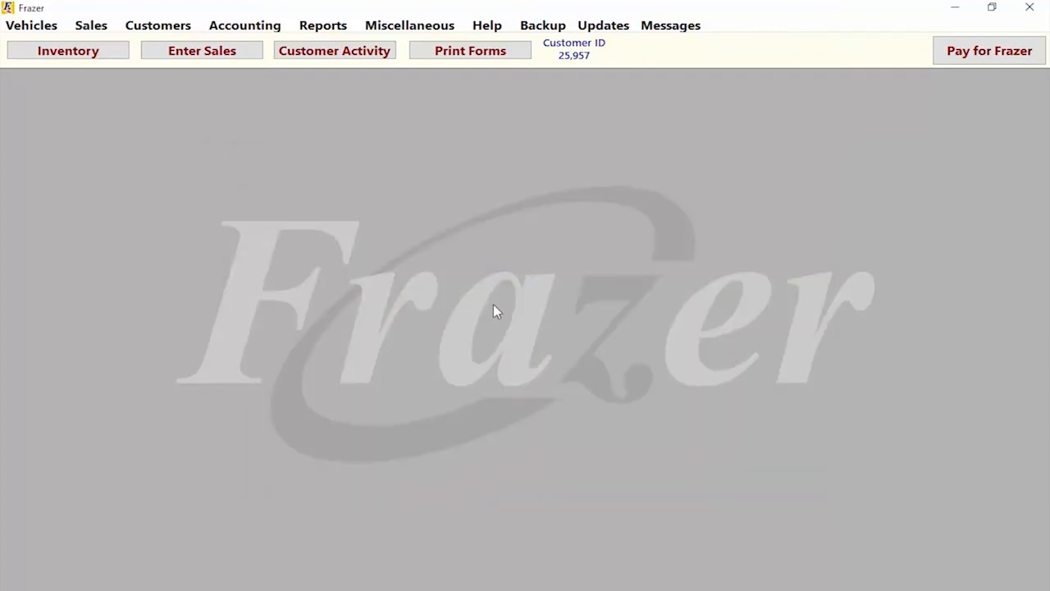